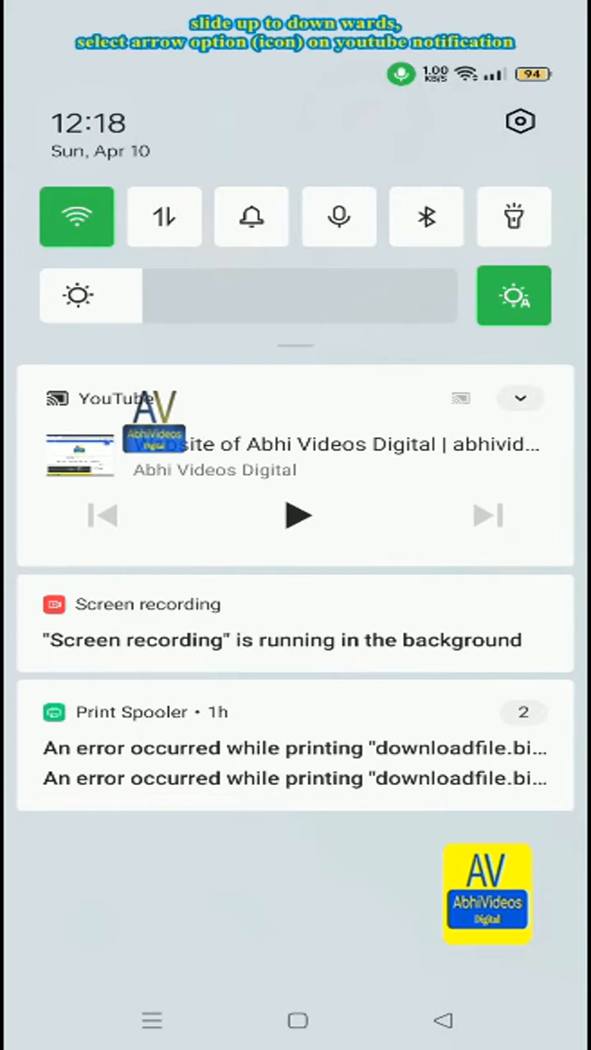
# Step: Open YouTube from its notification in the Android notification shade
pyautogui.click(520, 398)
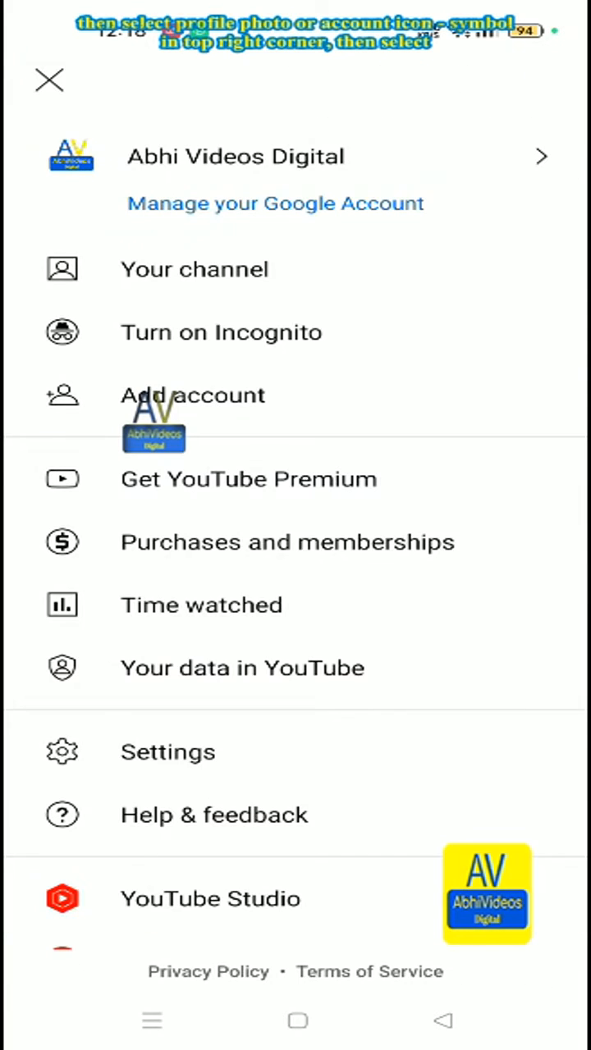
# Step: Go to YouTube Settings and scroll down to the Notifications section
pyautogui.click(167, 752)
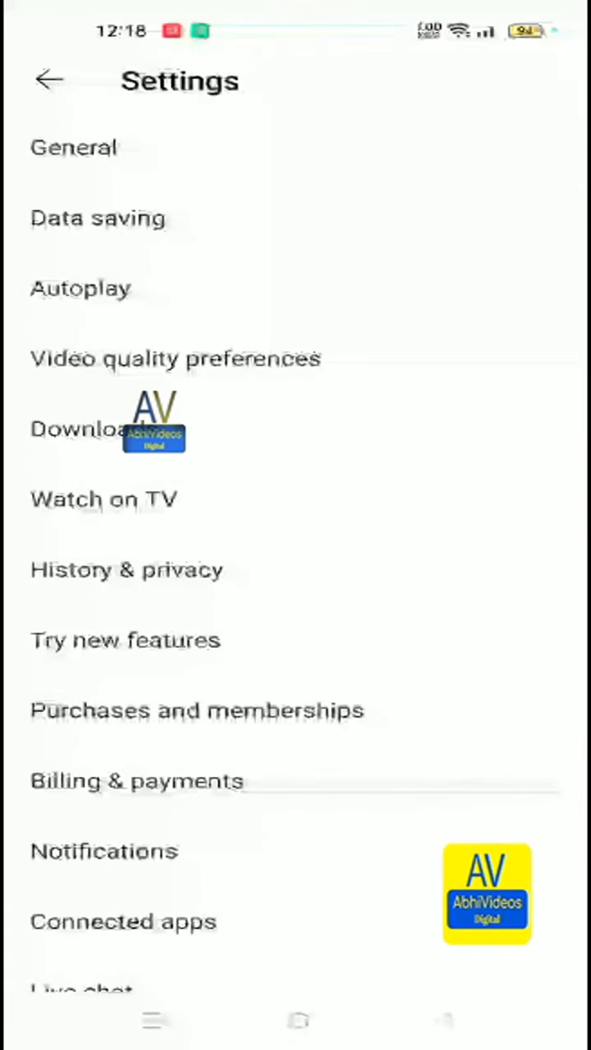
pyautogui.scroll(-3)
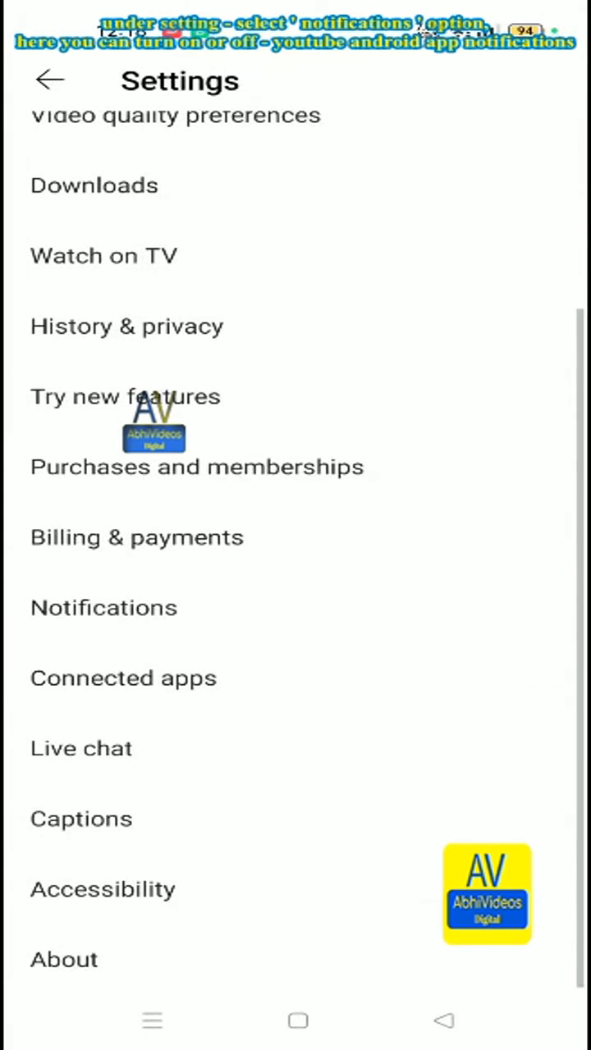
pyautogui.click(103, 607)
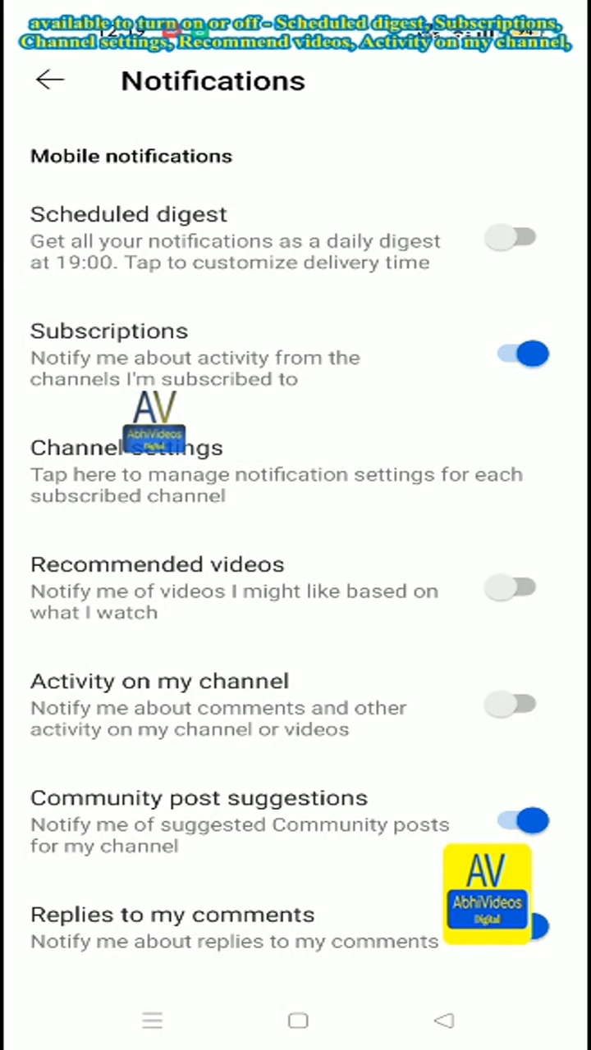
pyautogui.scroll(-3)
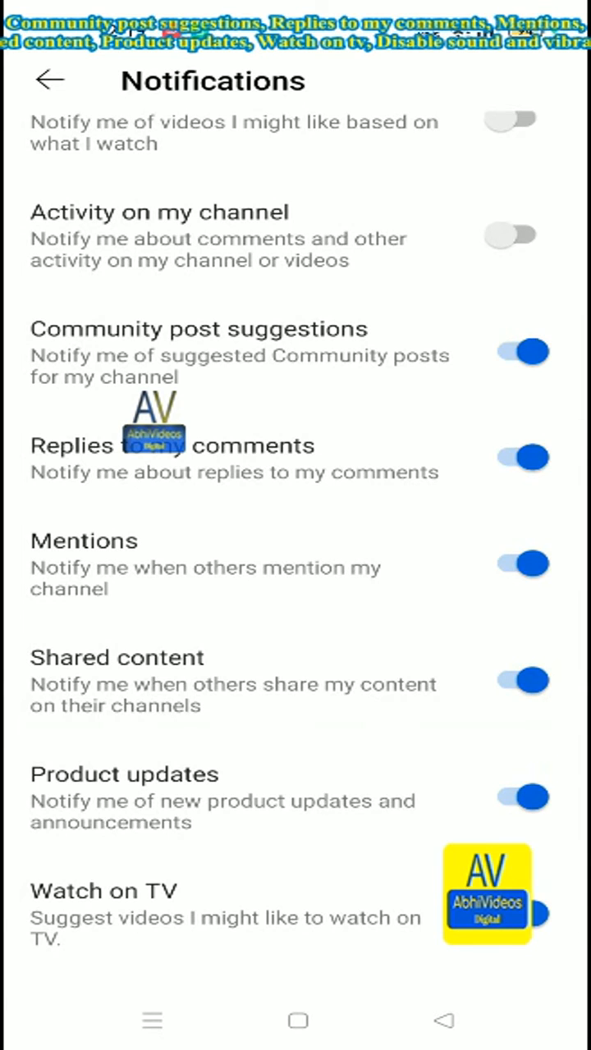
pyautogui.scroll(3)
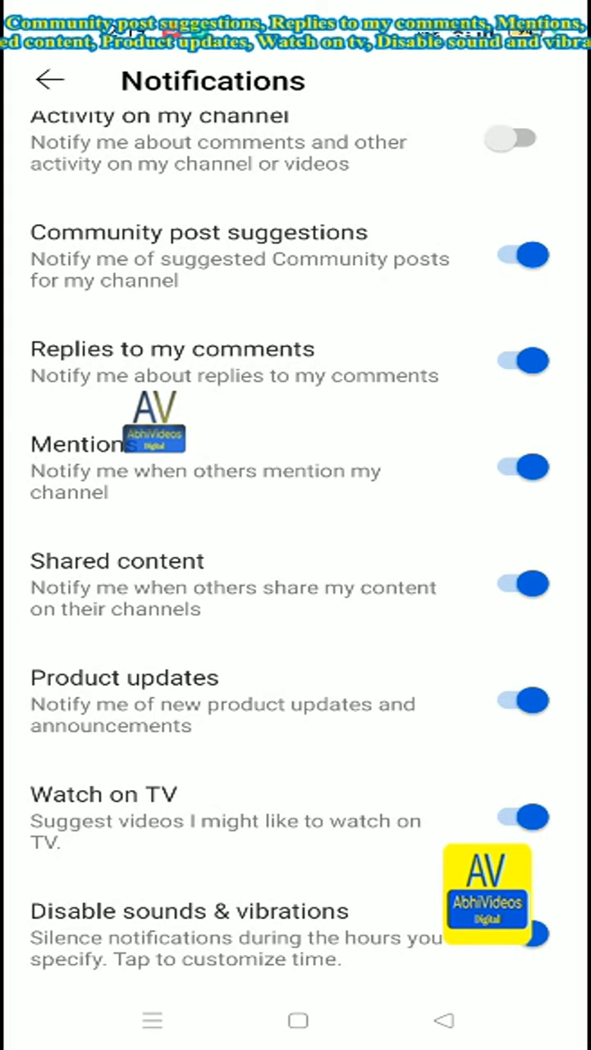
# Step: Switch off the 'Watch on TV' mobile notification and return to the list's top
pyautogui.click(513, 818)
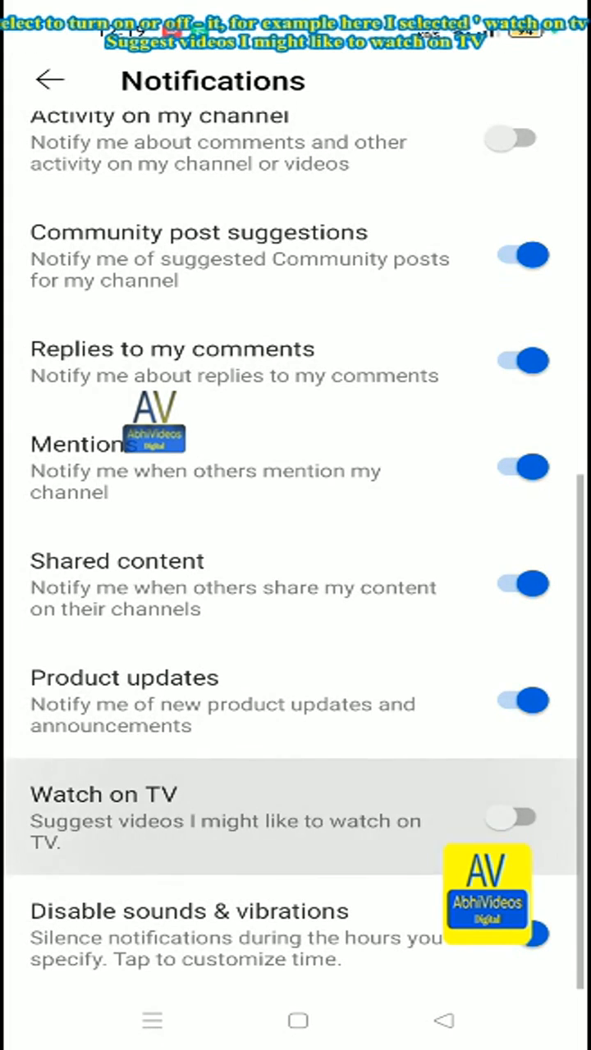
pyautogui.click(512, 817)
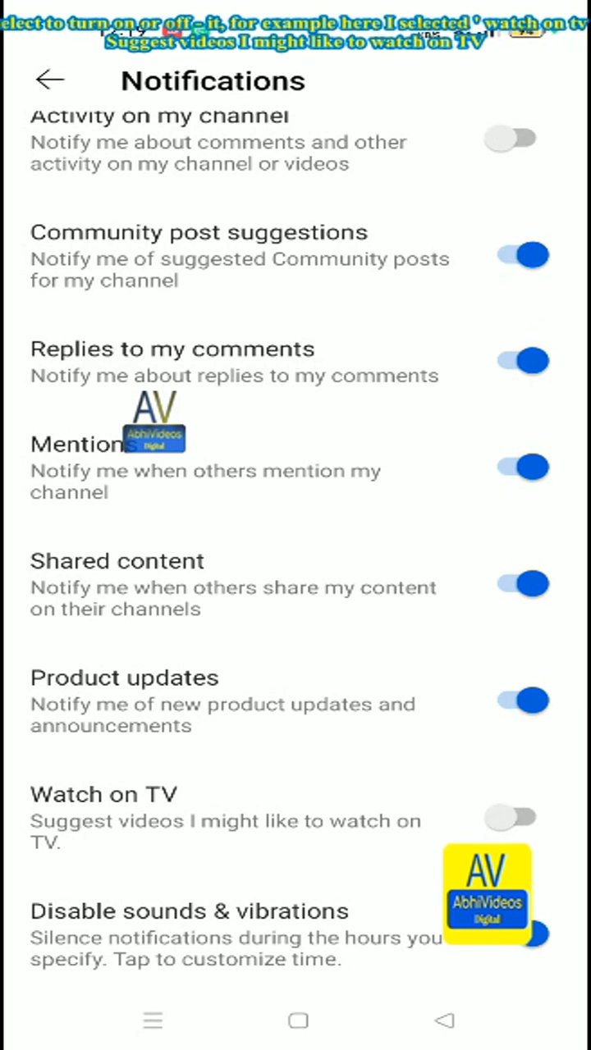
pyautogui.scroll(3)
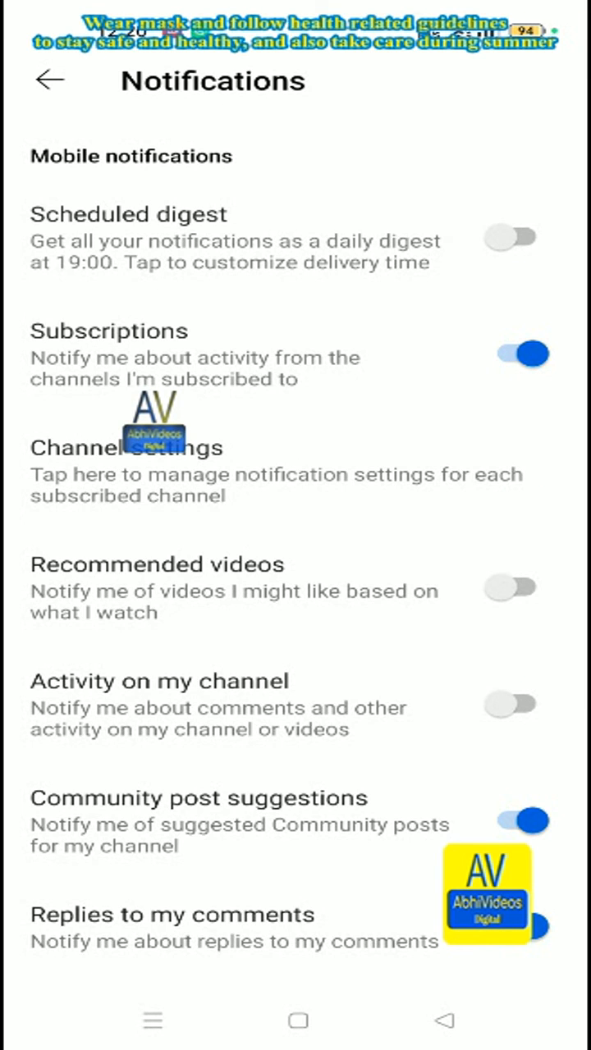